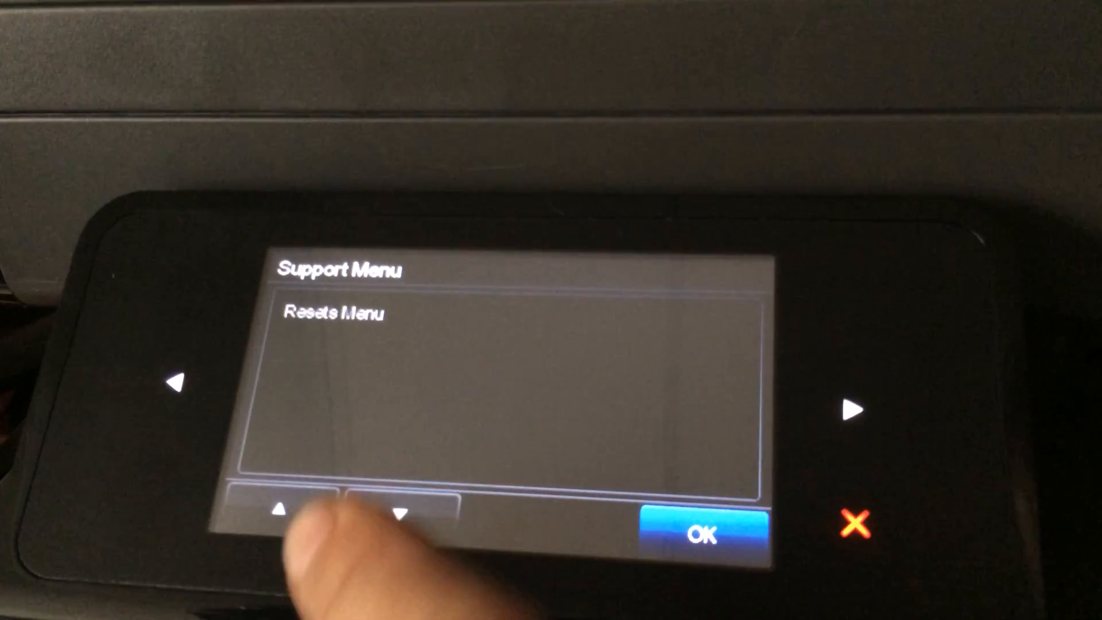
Scroll the Support Menu past Resets and System Configuration to Printhead clean.
left_click(401, 510)
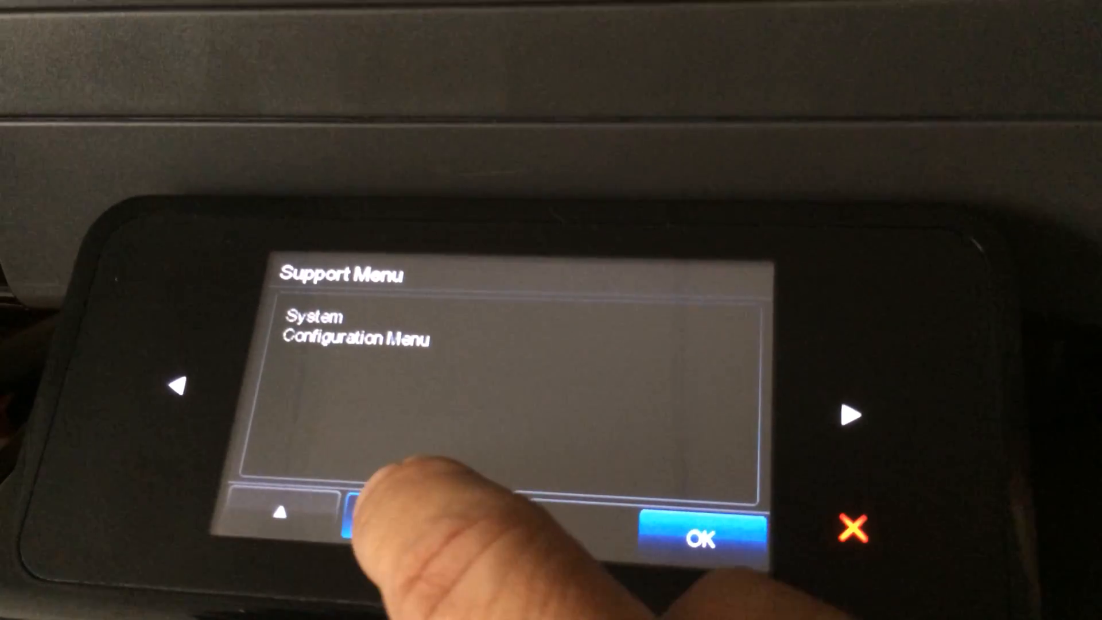
left_click(393, 513)
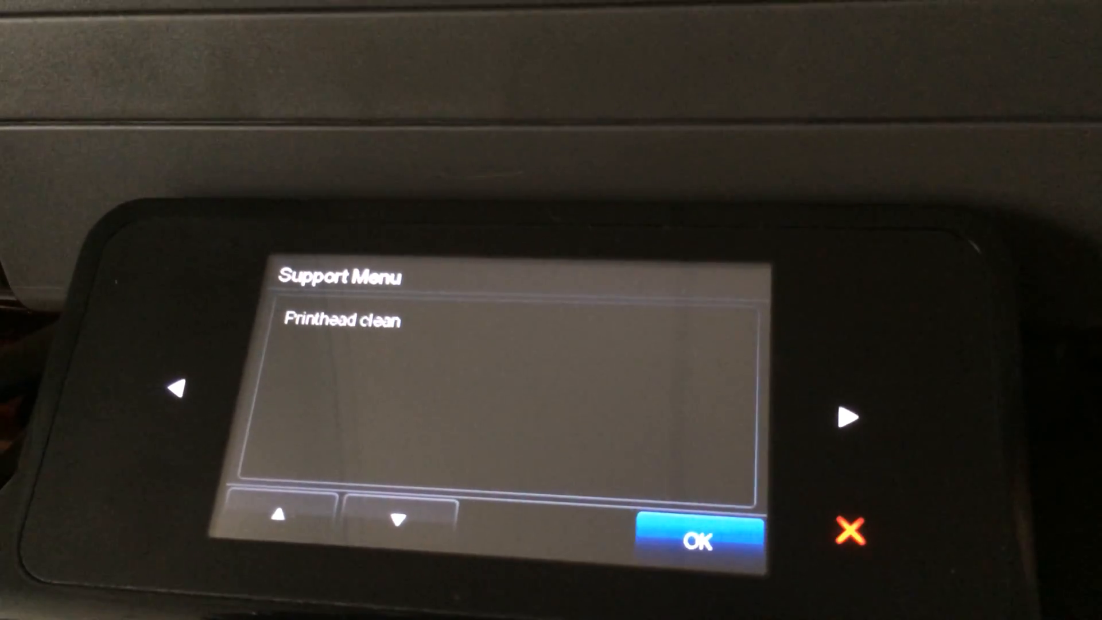
Advance the Support Menu from Printhead clean to Printhead recover.
left_click(398, 512)
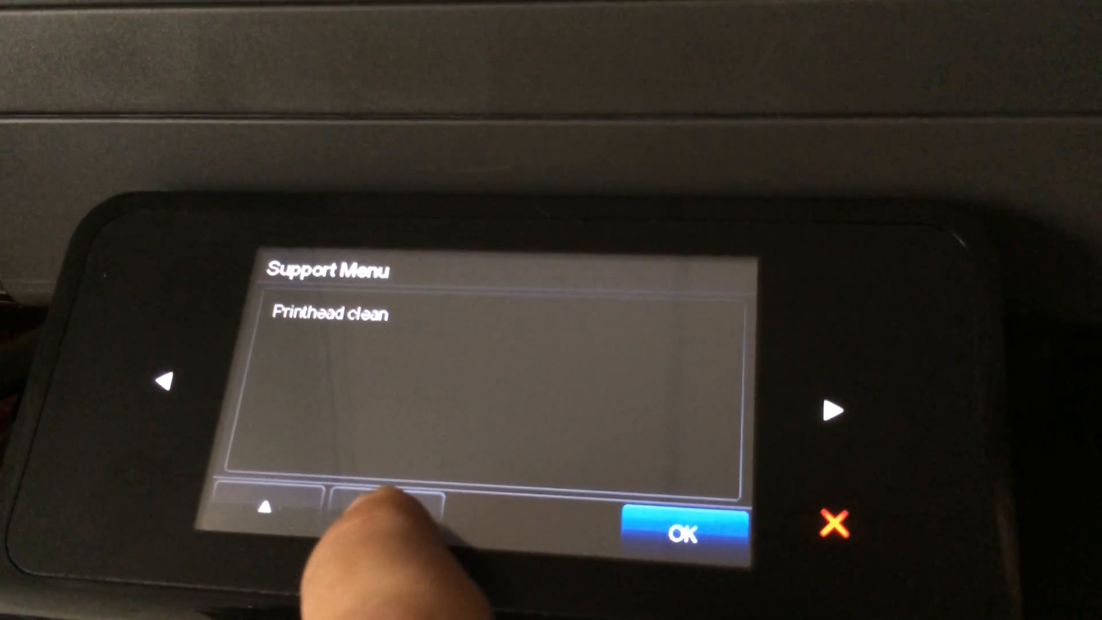
left_click(374, 507)
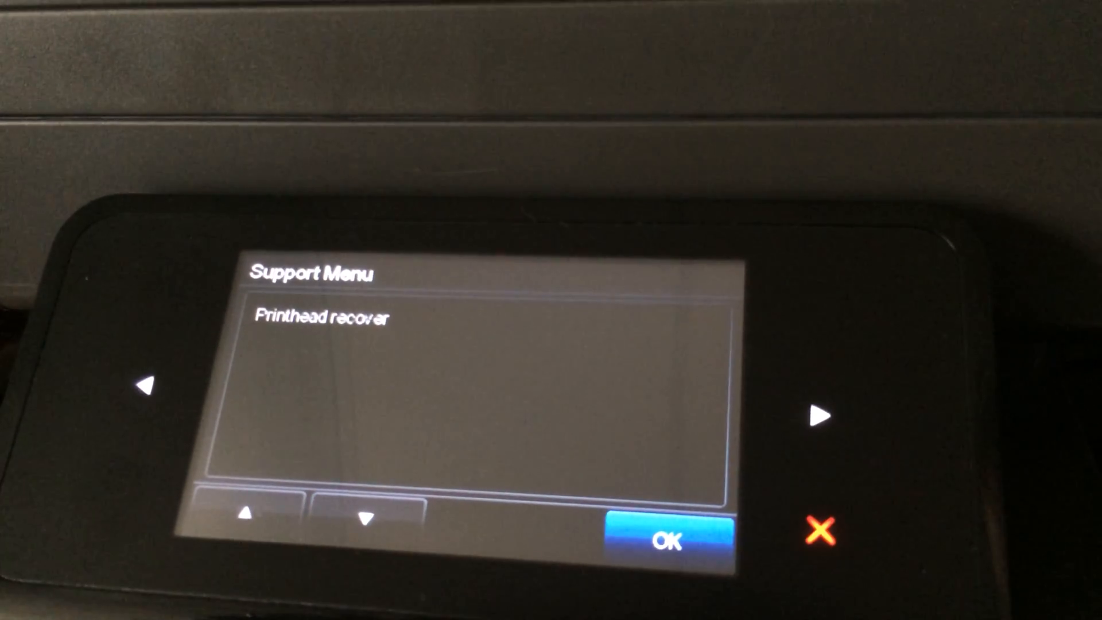